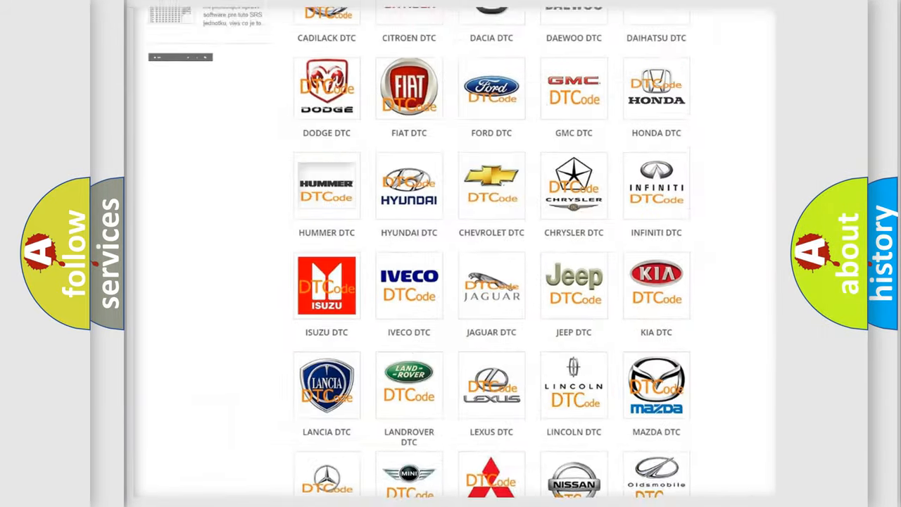
scroll("up", 3)
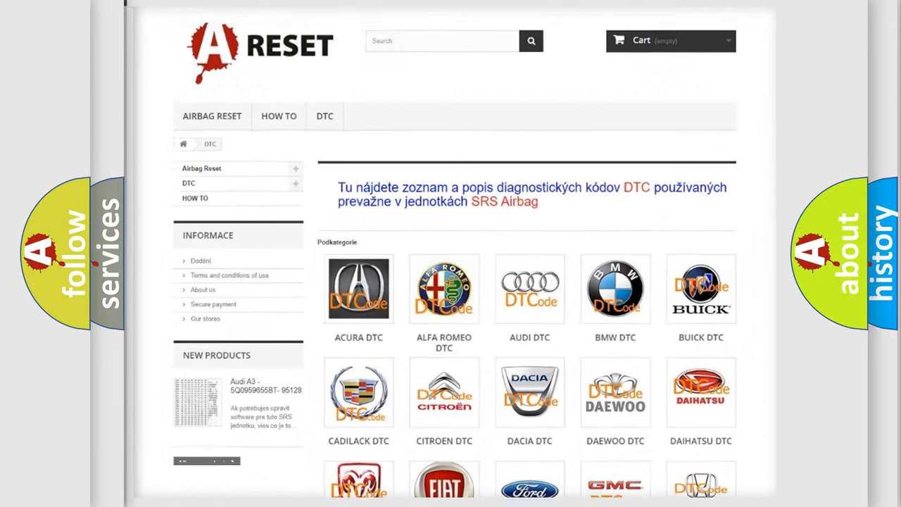
scroll("down", 3)
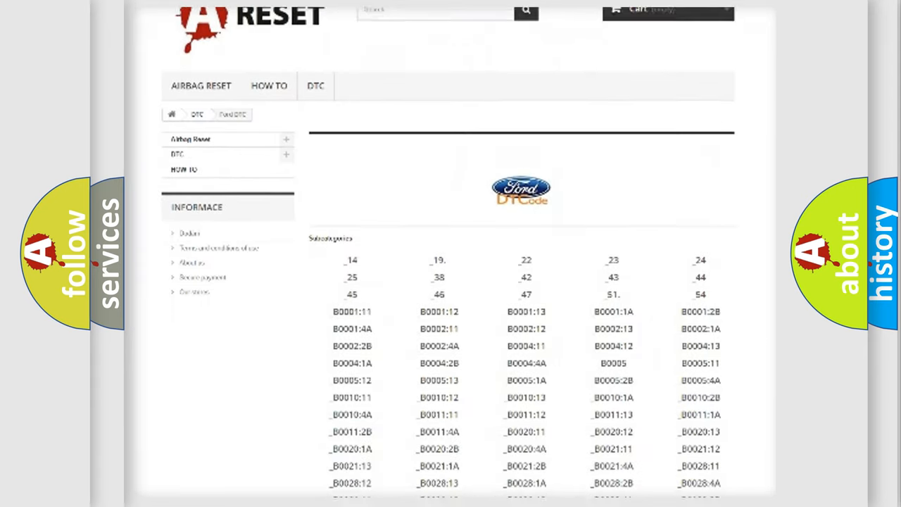
scroll("down", 3)
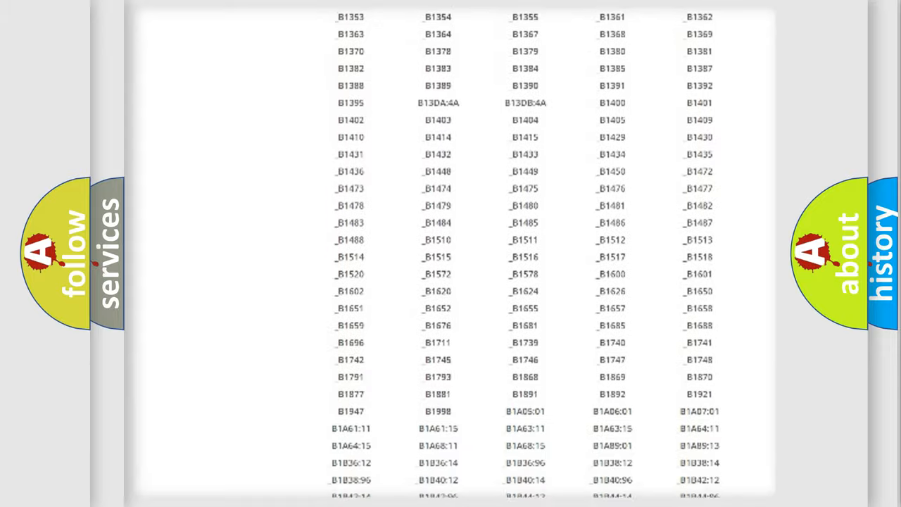
scroll("up", 3)
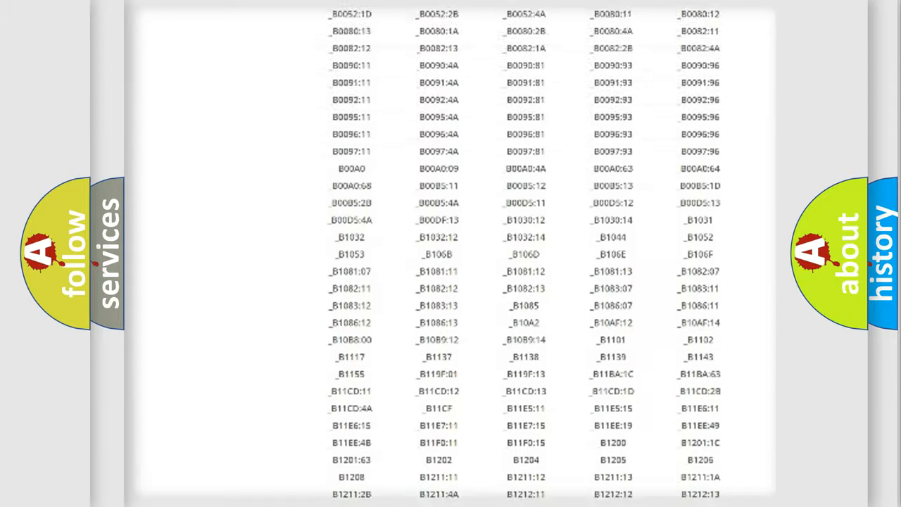
scroll("up", 3)
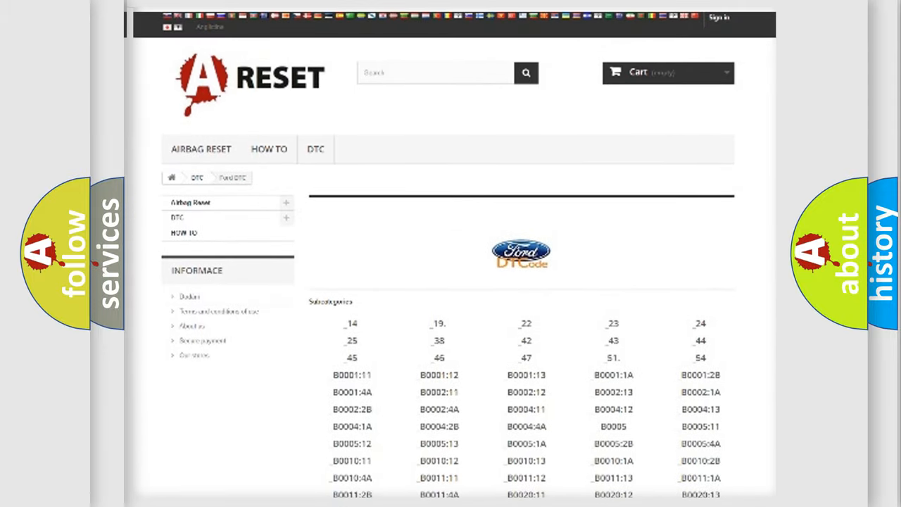